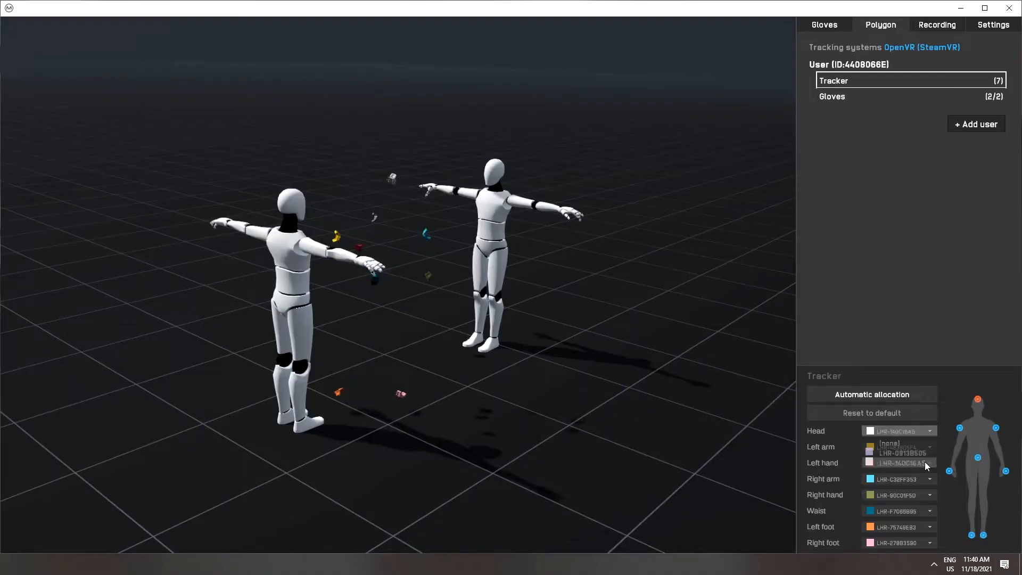
# Clear the head tracker, reset all assignments to none, then allocate all trackers automatically.
pyautogui.click(888, 443)
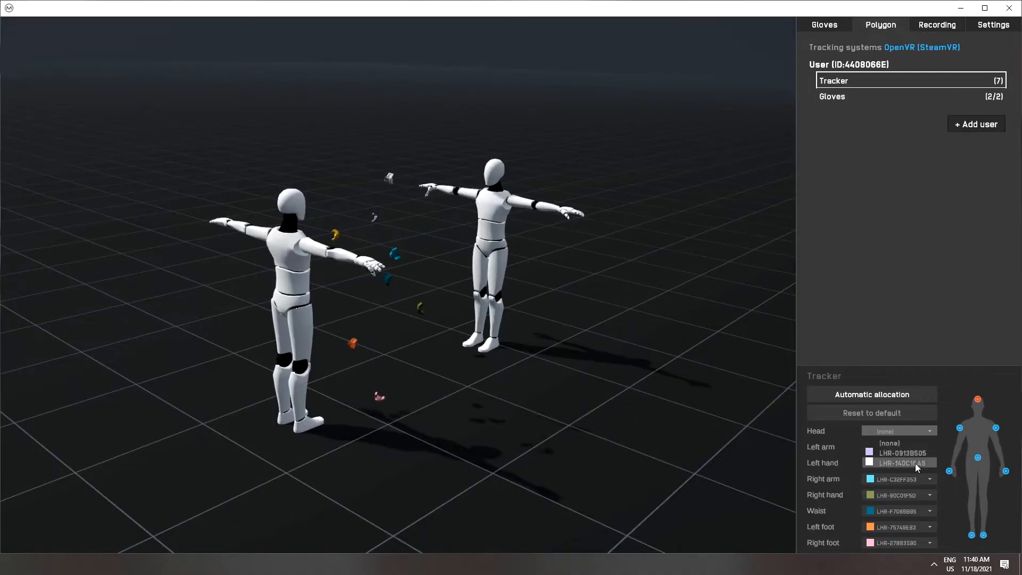
pyautogui.click(873, 413)
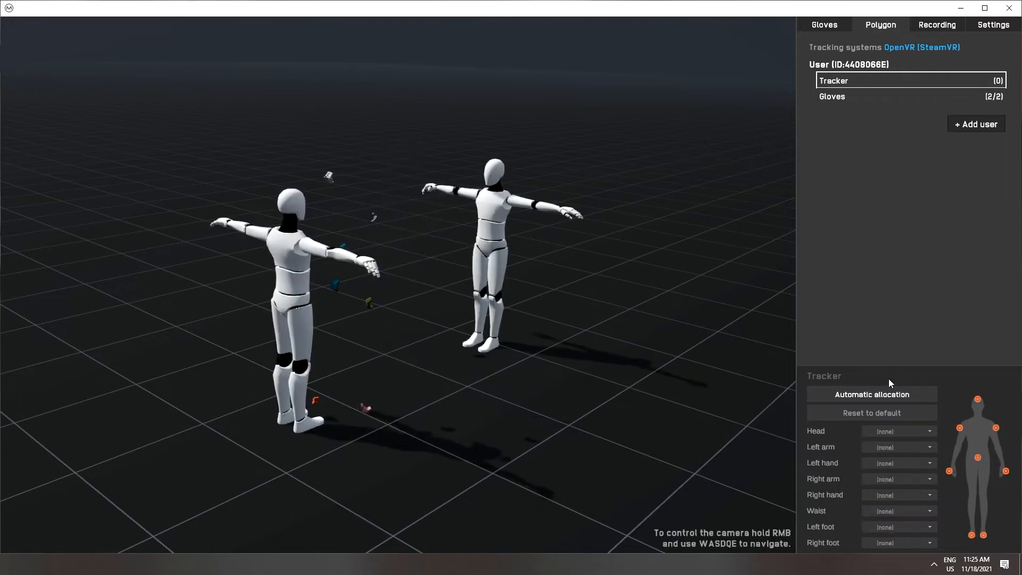
pyautogui.click(872, 394)
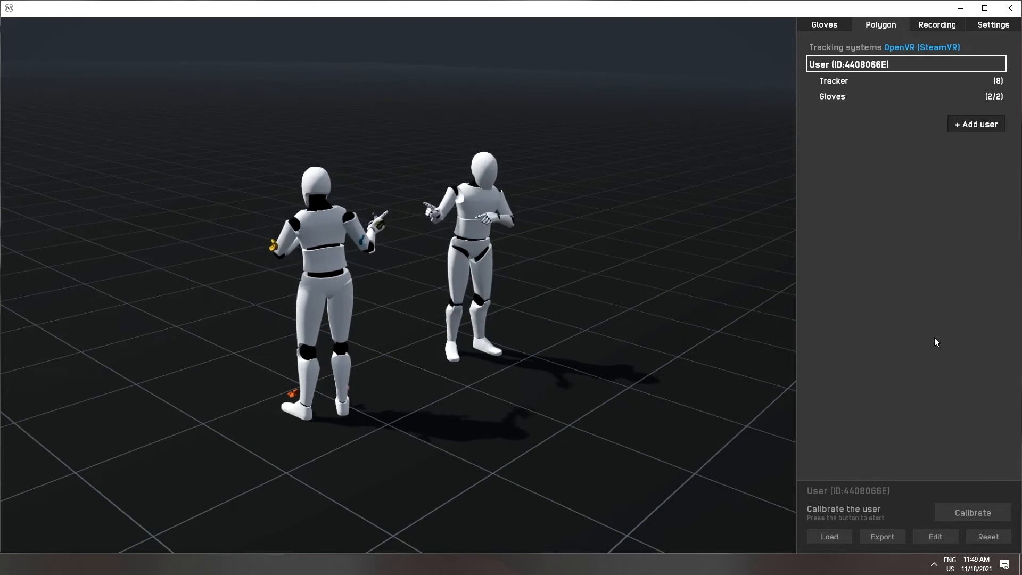
# Begin the user's calibration and continue past the introduction to hardware selection.
pyautogui.click(972, 512)
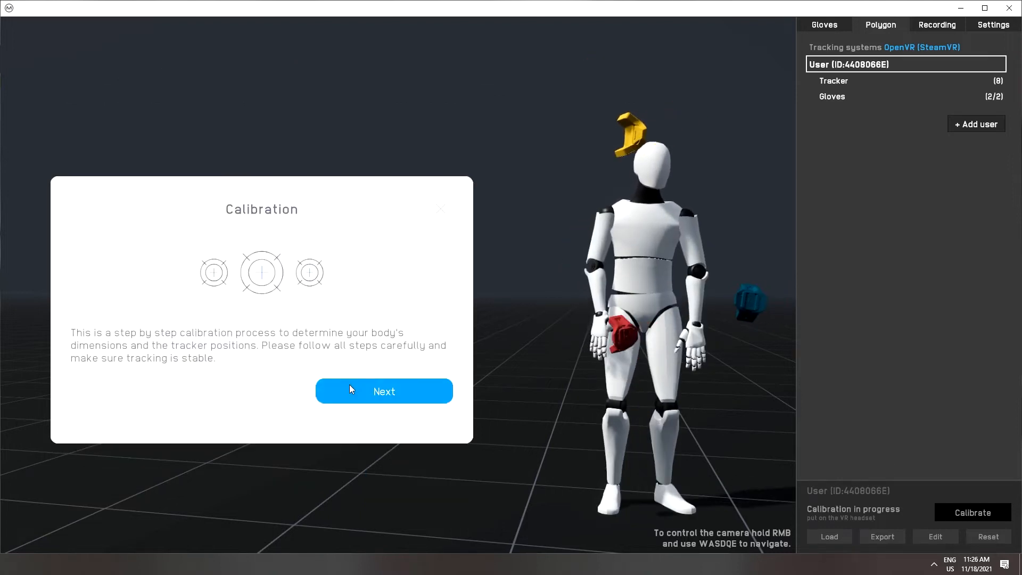
pyautogui.click(383, 390)
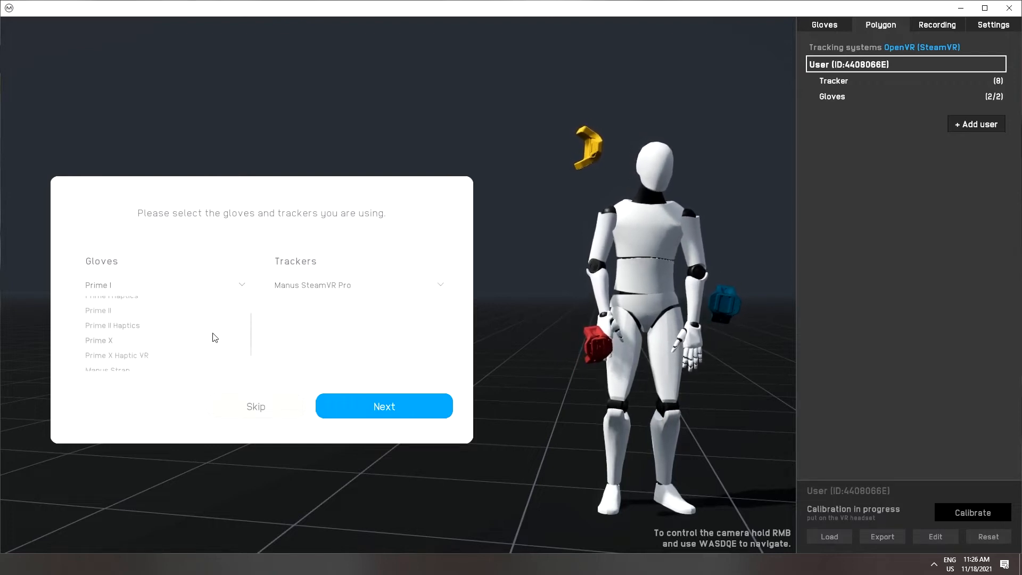
# Choose the glove model in use so calibration advances to the left hand flap pose.
pyautogui.click(385, 406)
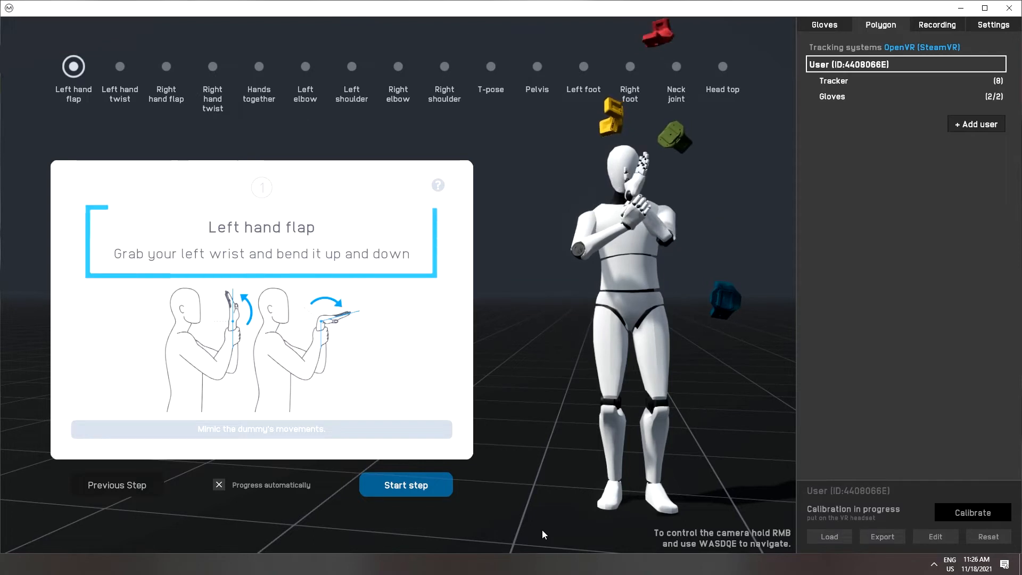
# Perform the left hand flap pose, then advance to and perform the left hand twist.
pyautogui.click(405, 484)
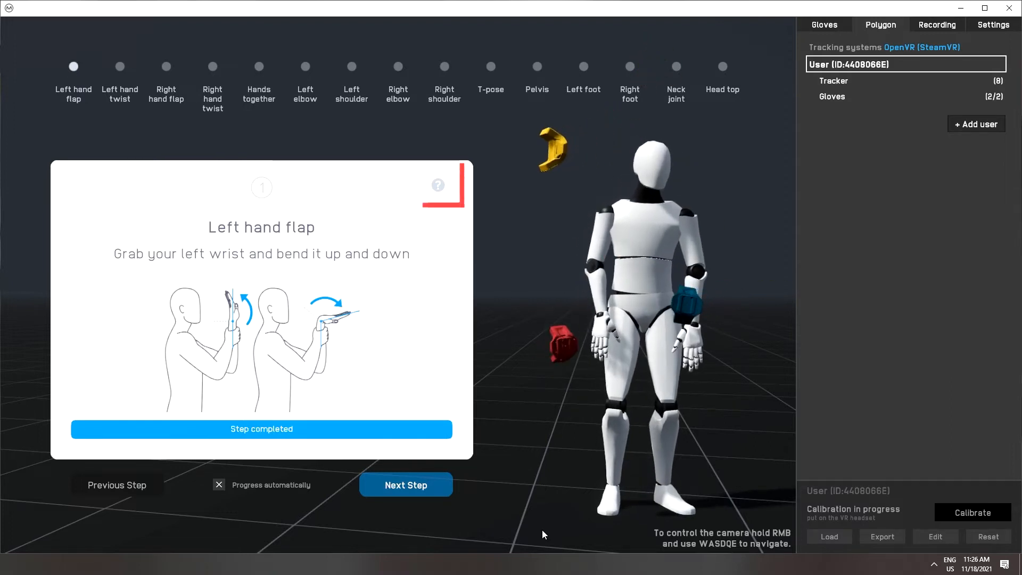
pyautogui.click(404, 485)
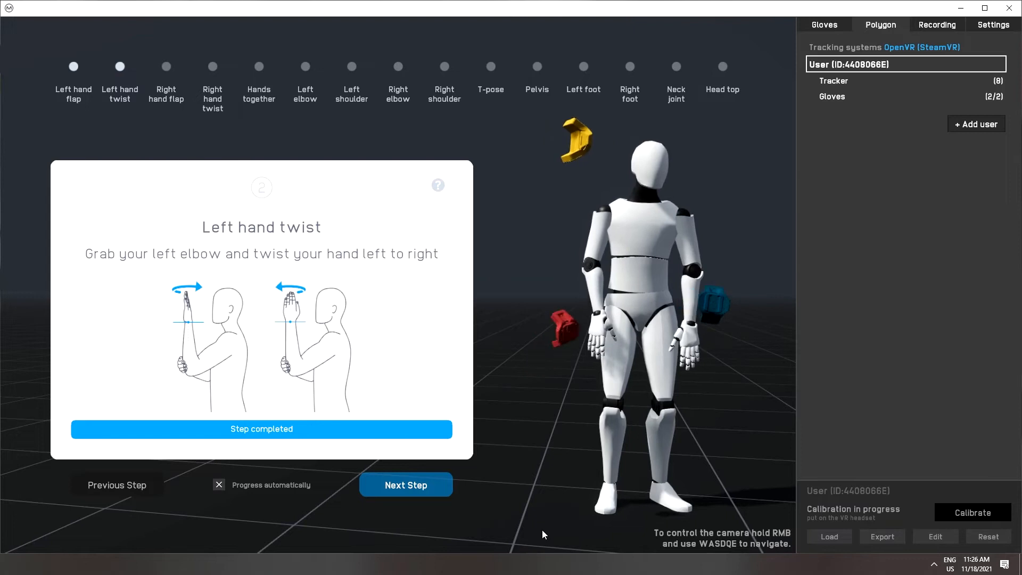
pyautogui.click(404, 485)
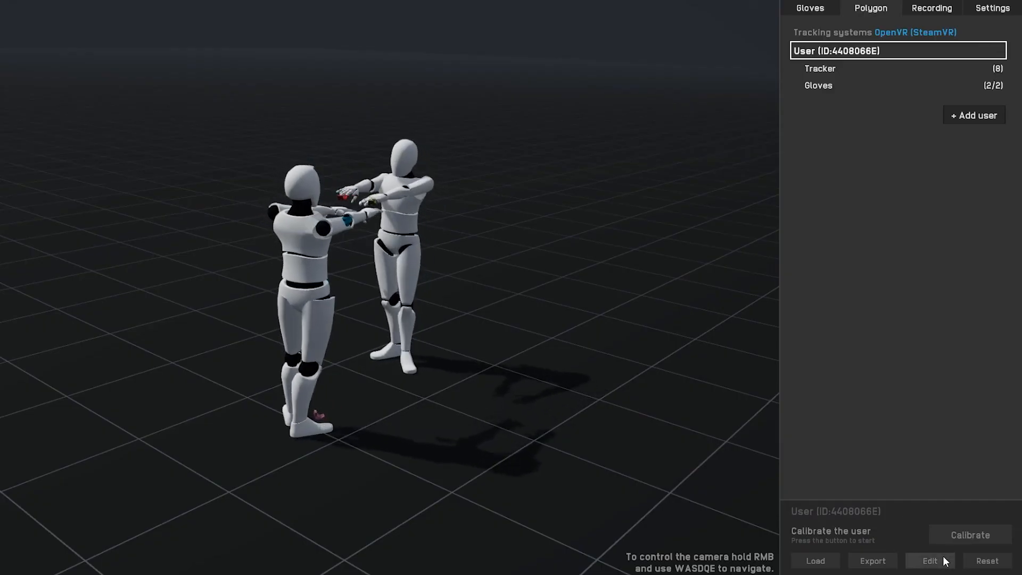
pyautogui.click(930, 561)
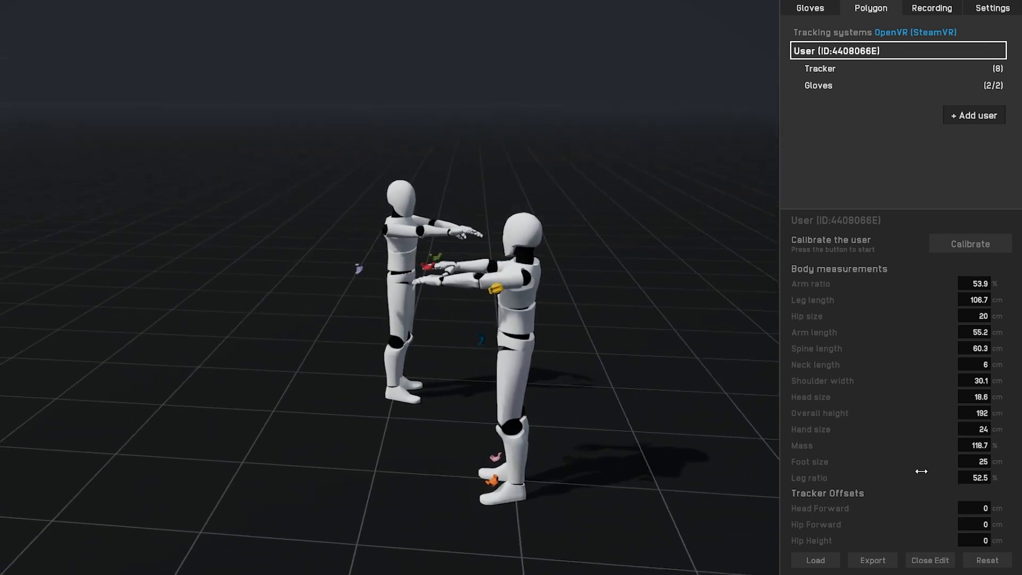
pyautogui.click(929, 560)
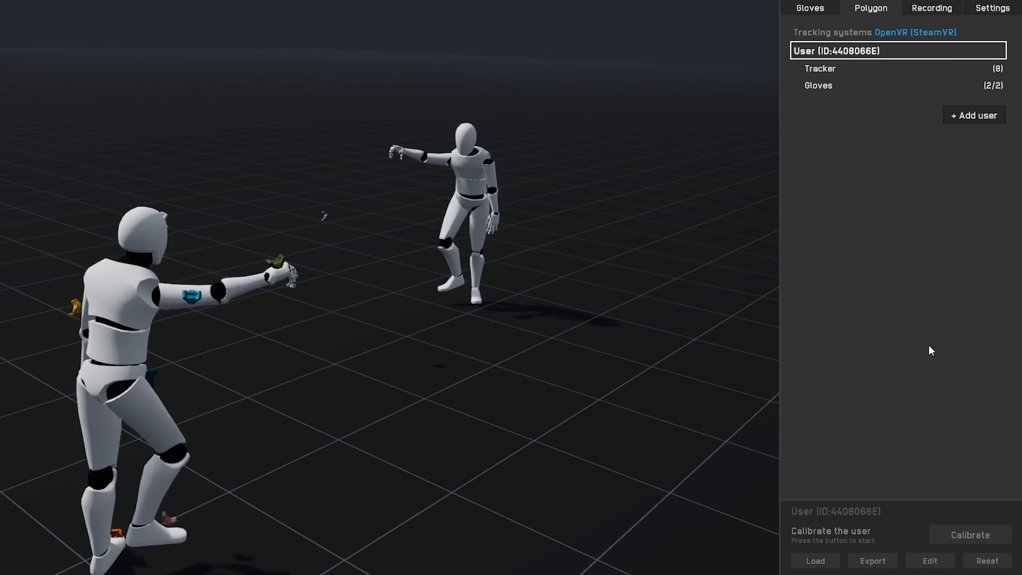